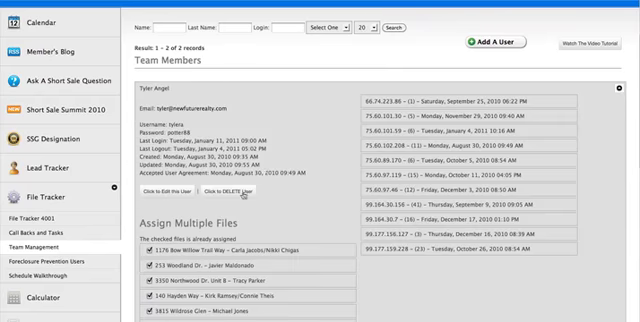
scroll("down", 3)
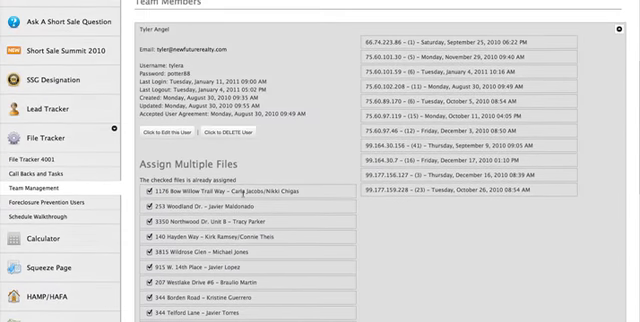
scroll("up", 3)
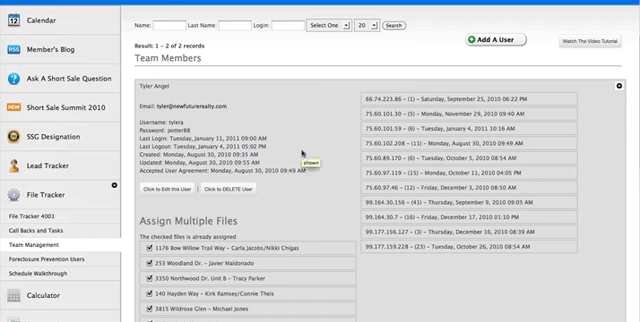